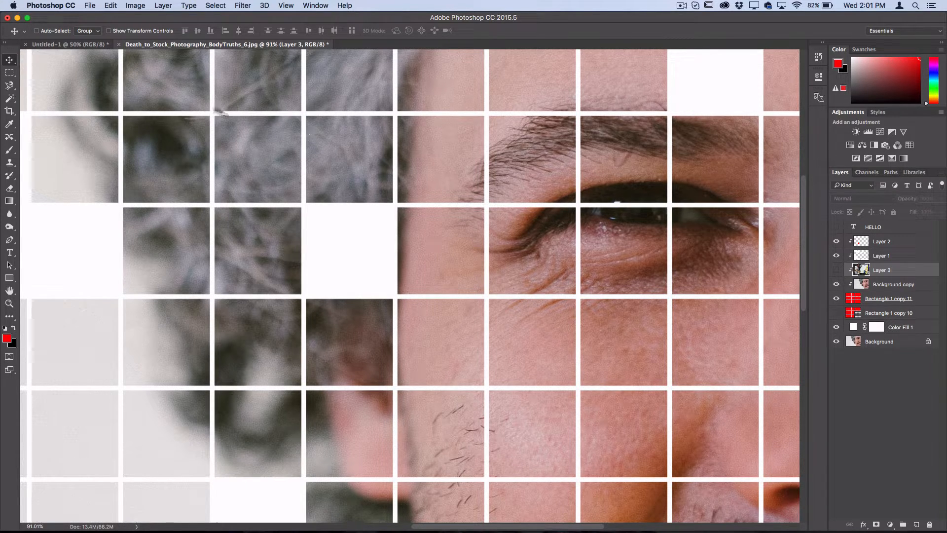
Create a new 1920×1080 px document with a White background
click(90, 5)
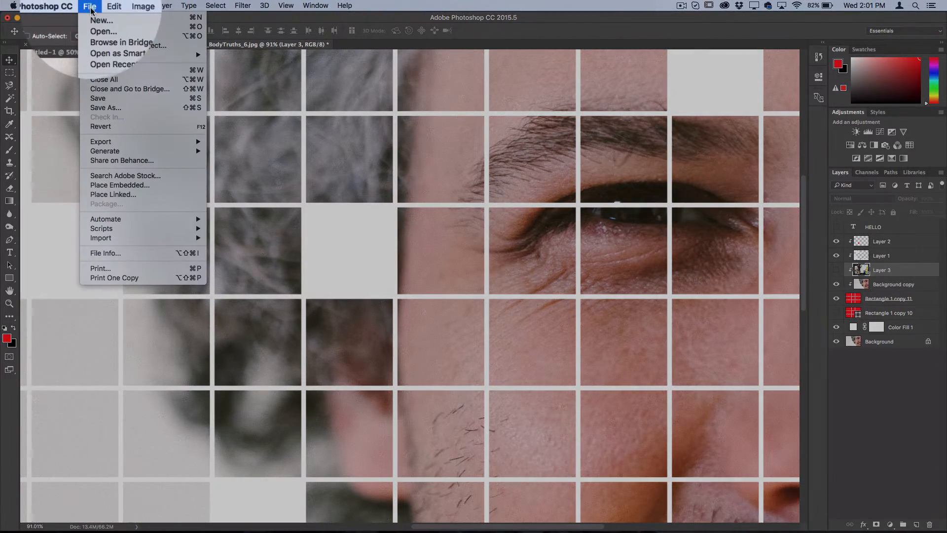
click(100, 20)
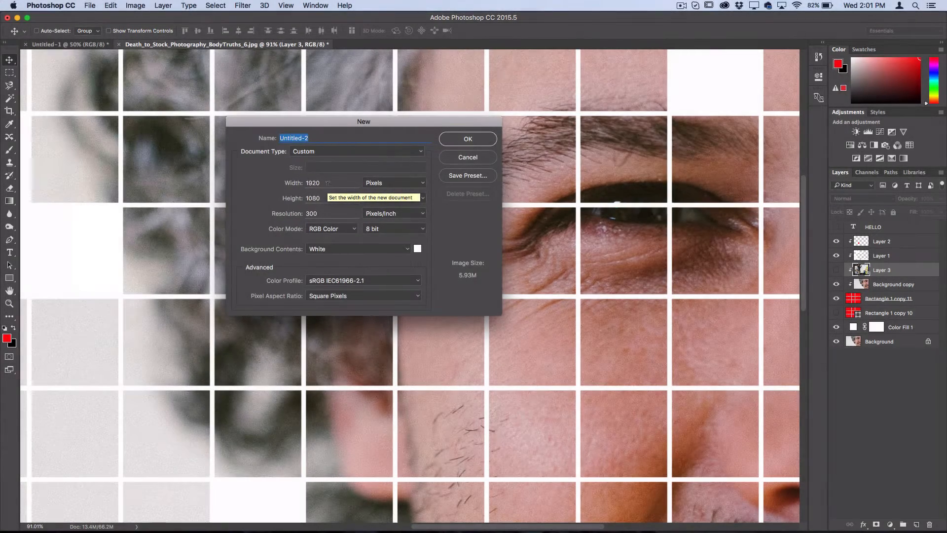
click(467, 139)
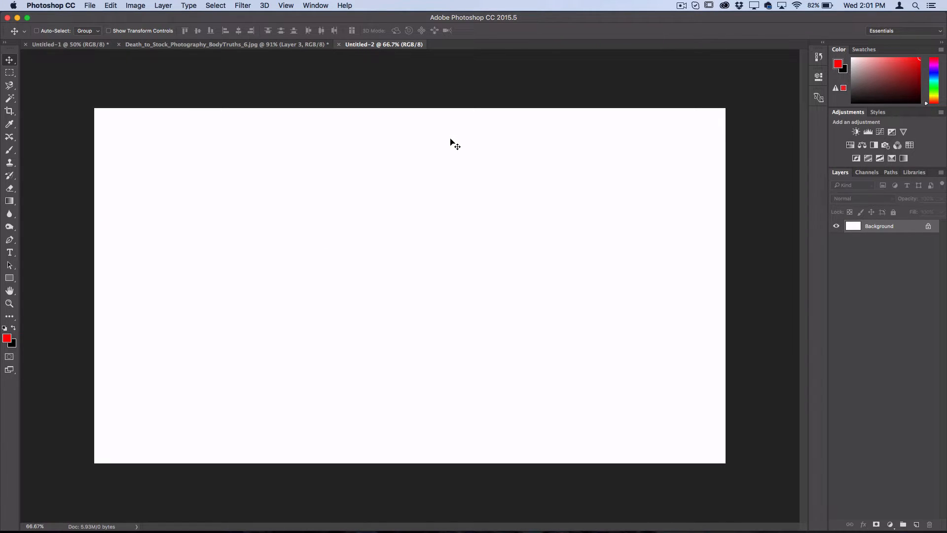
mouse_move(288, 119)
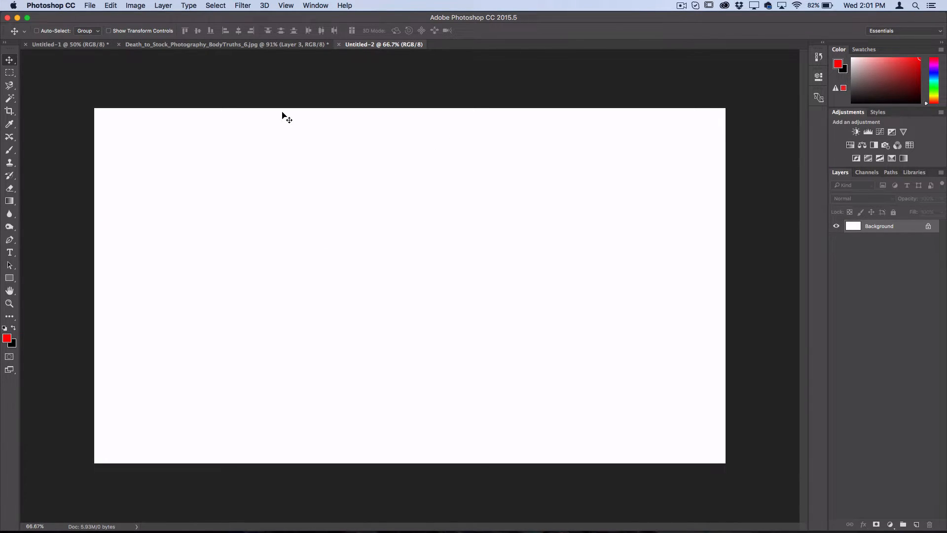
Drag the face photo into Untitled-2 as Layer 1 covering the canvas
click(205, 43)
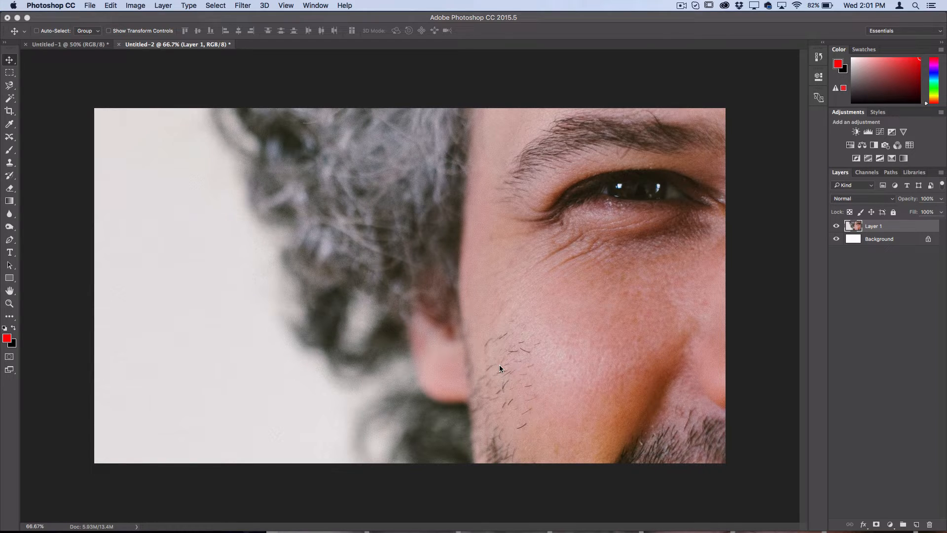
click(110, 5)
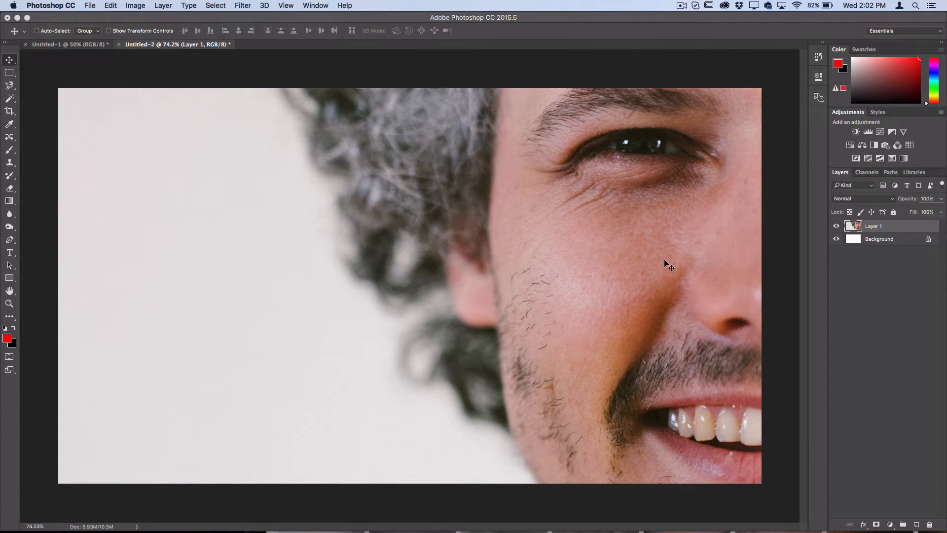
Hide the face photo layer (Layer 1) to show the white canvas
click(837, 225)
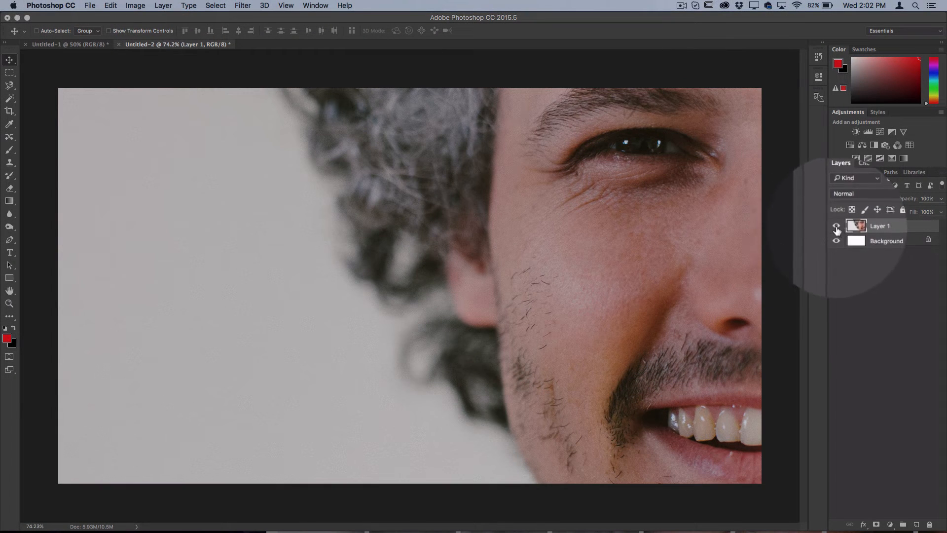
click(836, 226)
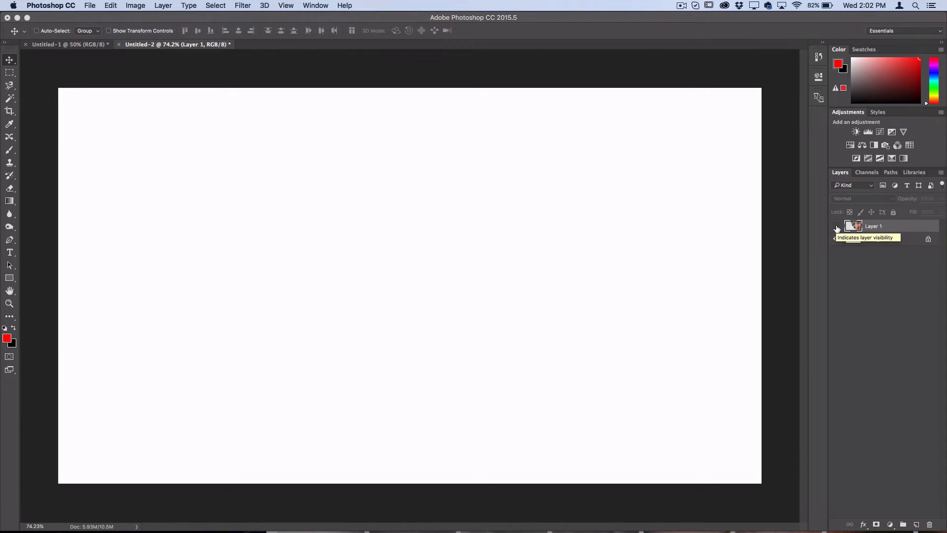
click(836, 226)
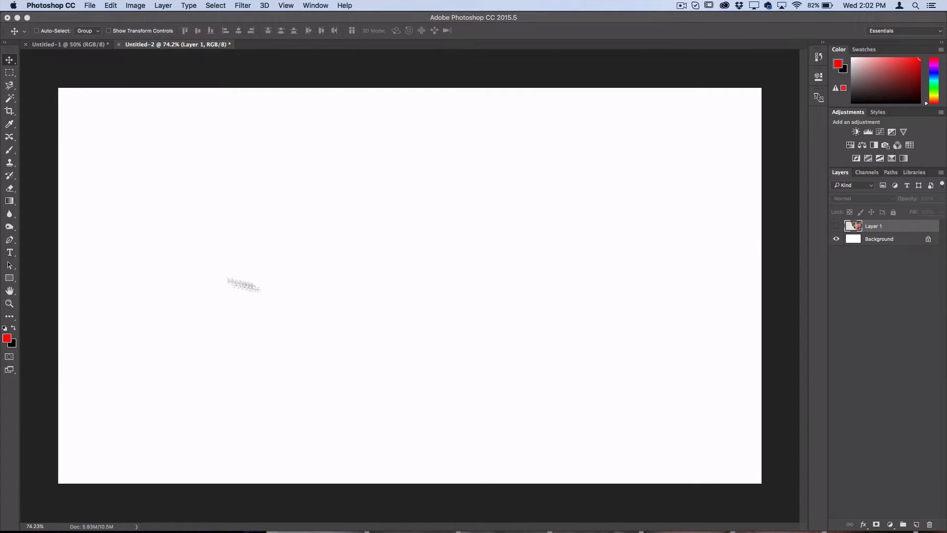
Set up the Rectangle tool in Shape mode with a black fill
click(10, 277)
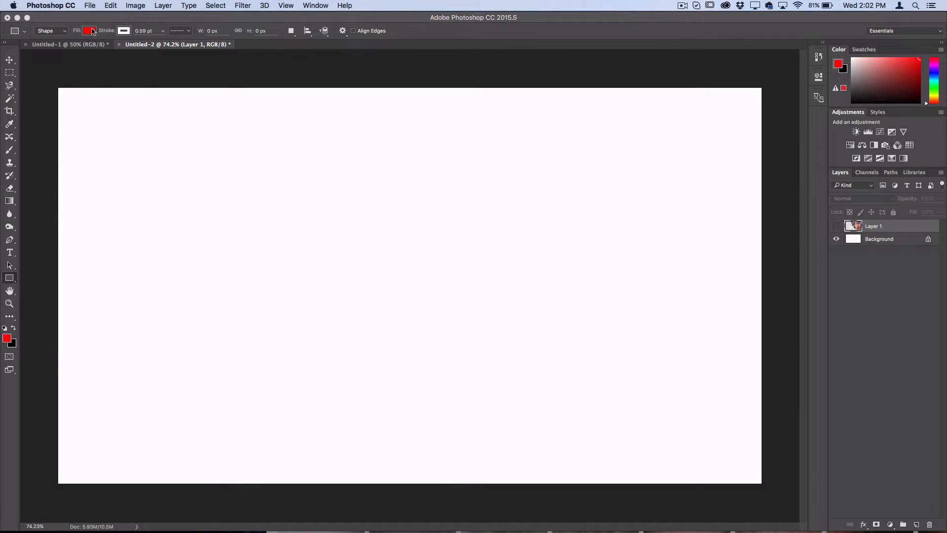
click(89, 30)
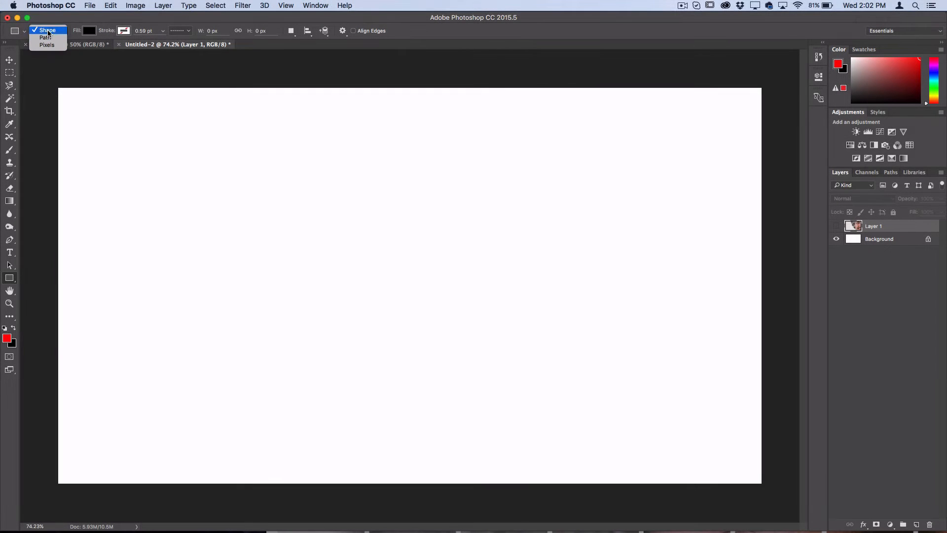
click(47, 30)
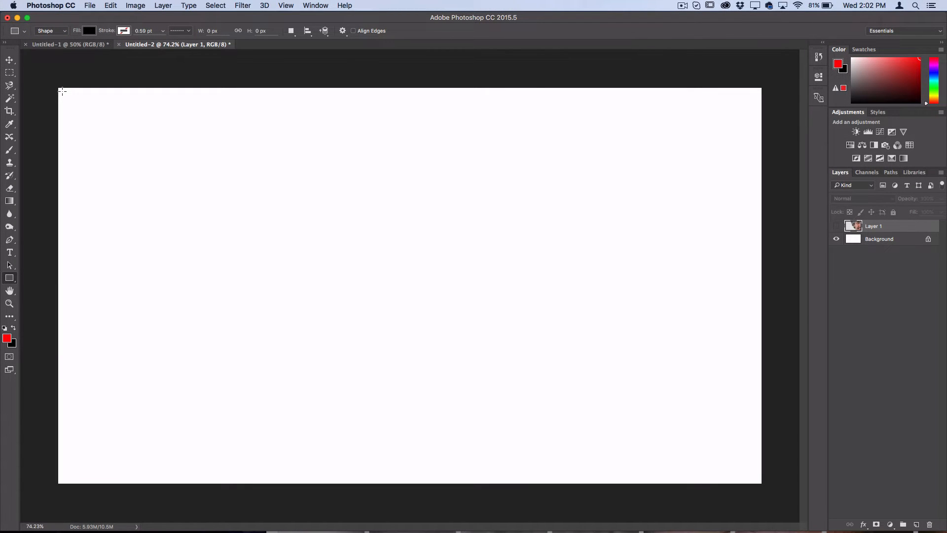
Draw a 129×129 px black square in the top-left corner and dismiss Properties
drag(62, 91, 94, 124)
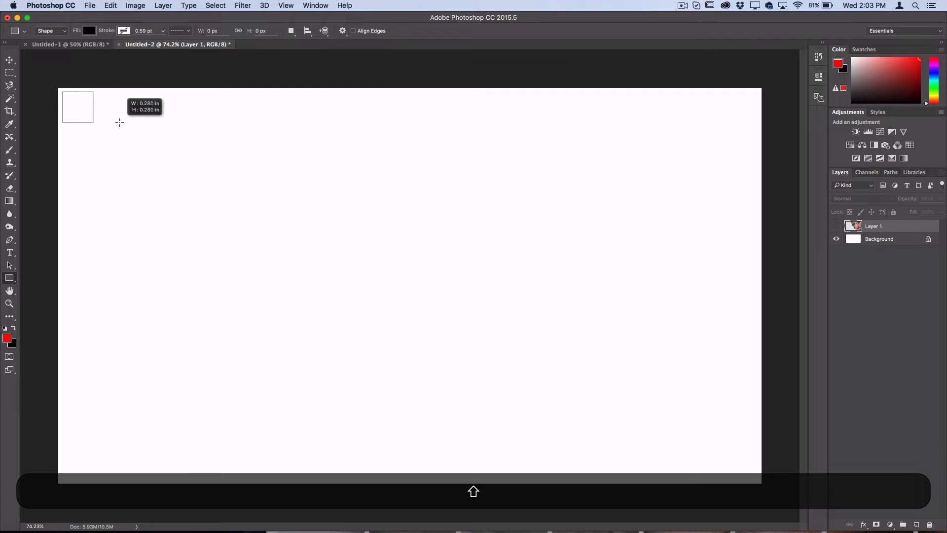
drag(119, 122, 177, 150)
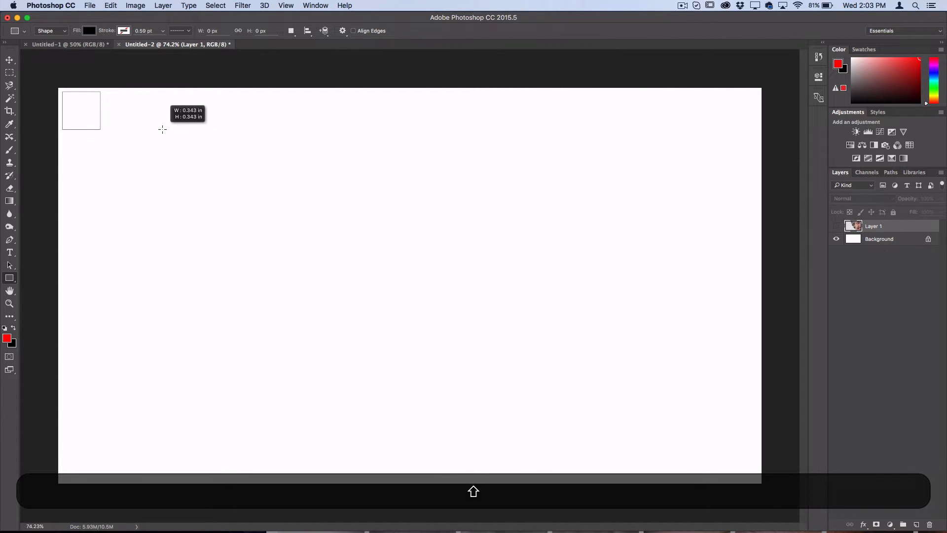
drag(161, 129, 190, 143)
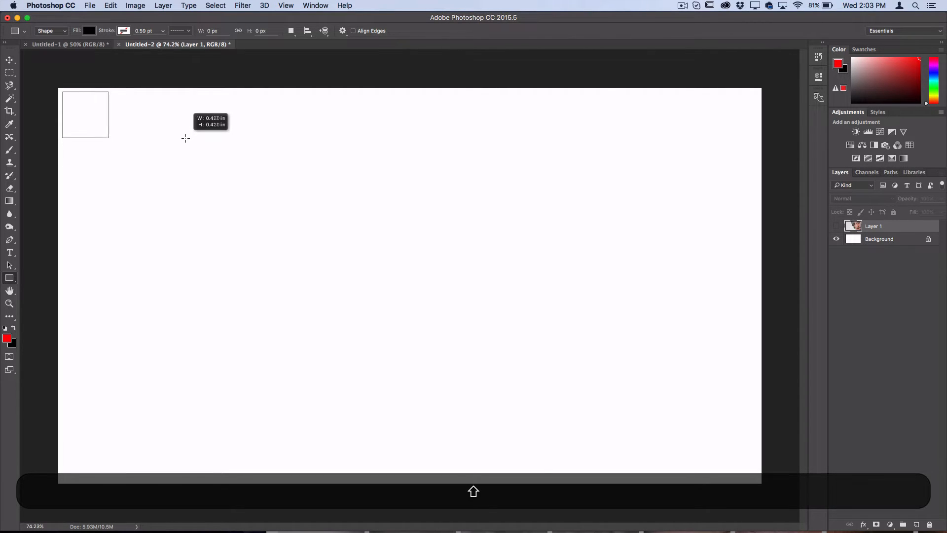
drag(61, 89, 109, 141)
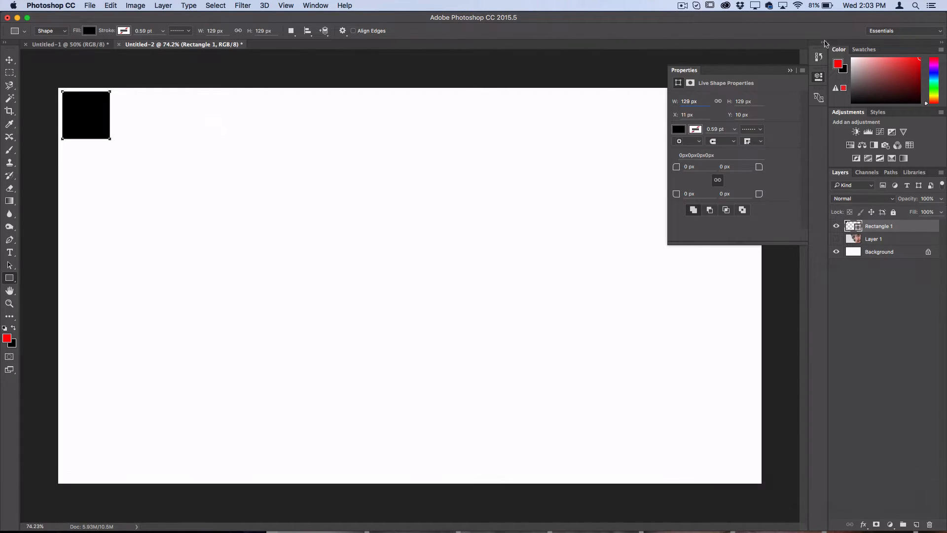
click(790, 70)
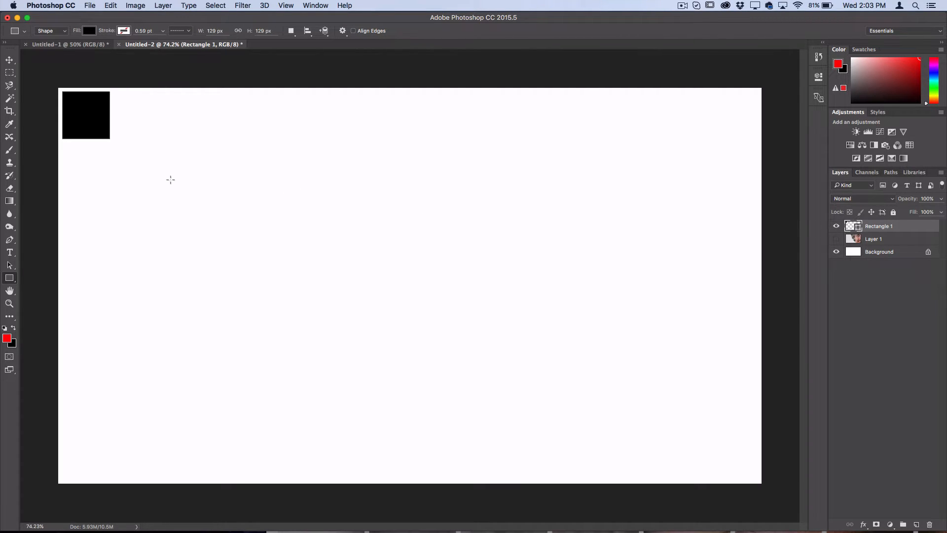
mouse_move(722, 467)
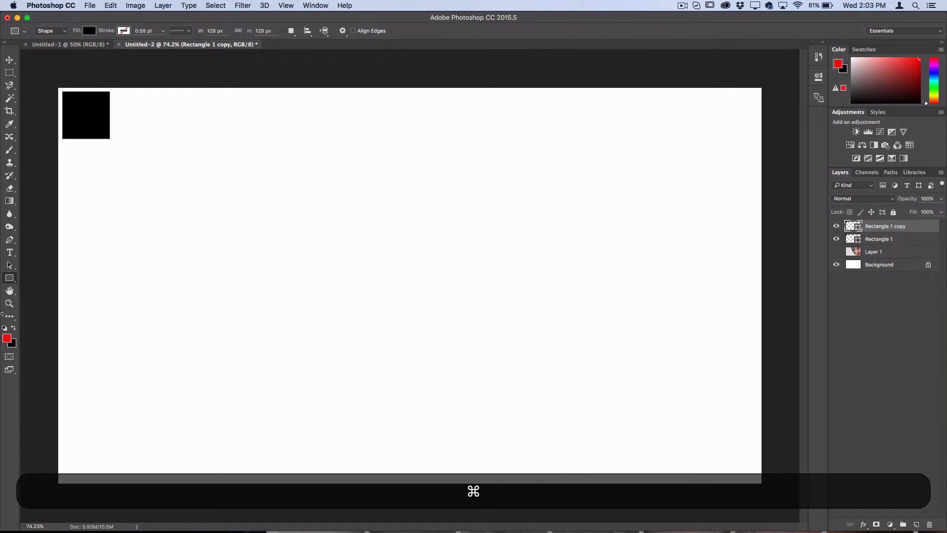
Duplicate the square layers and shift copies right into a row of 13 squares
click(9, 60)
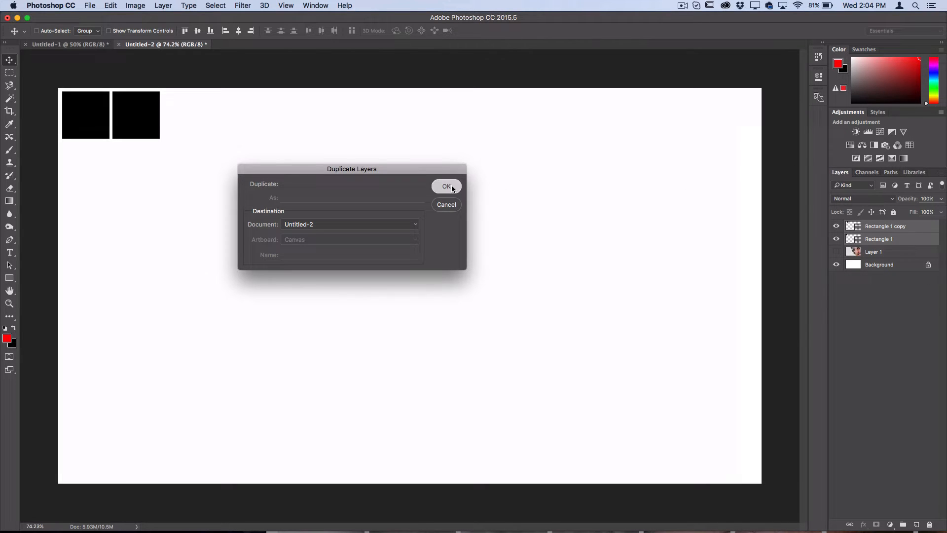
click(447, 185)
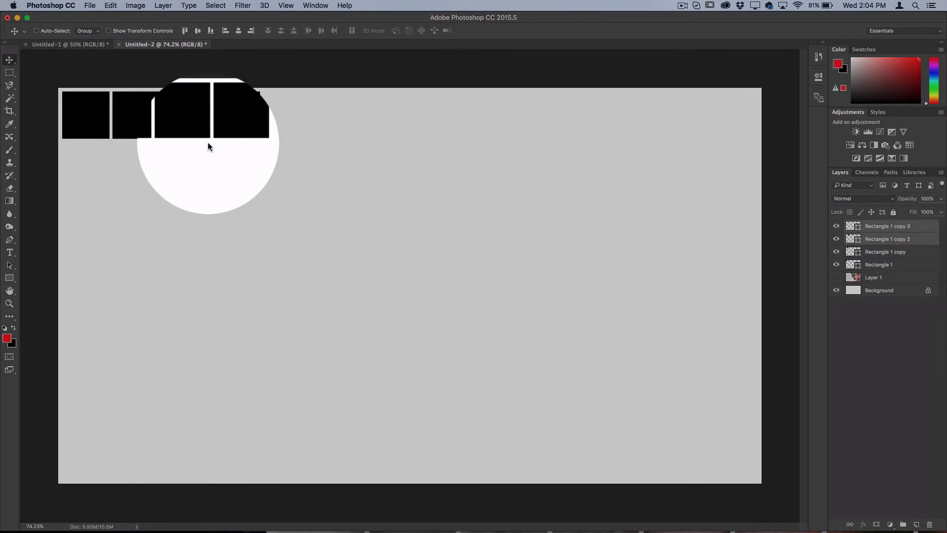
click(837, 277)
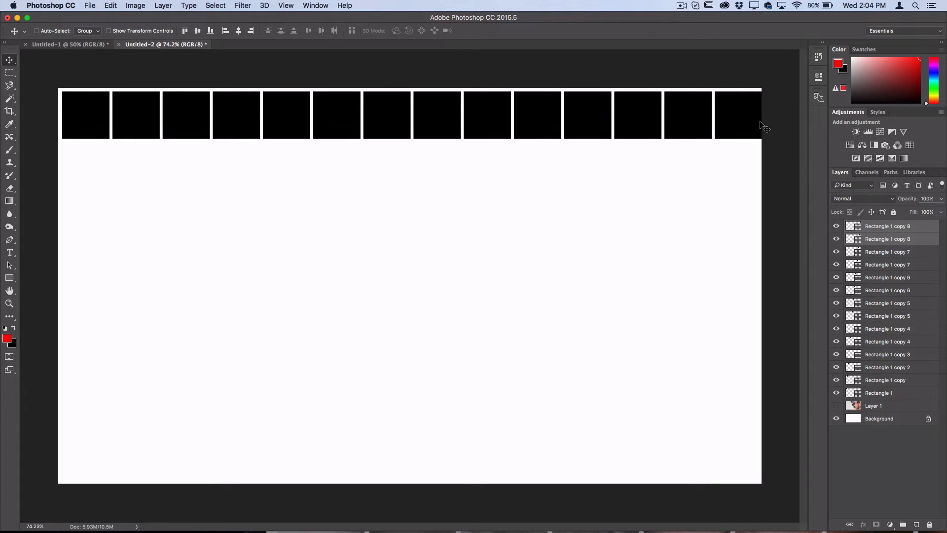
mouse_move(886, 232)
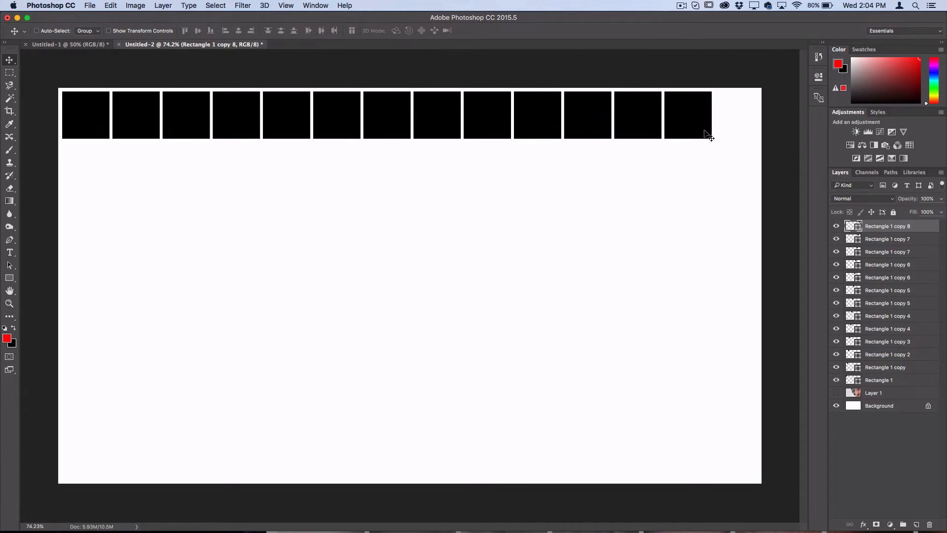
mouse_move(912, 227)
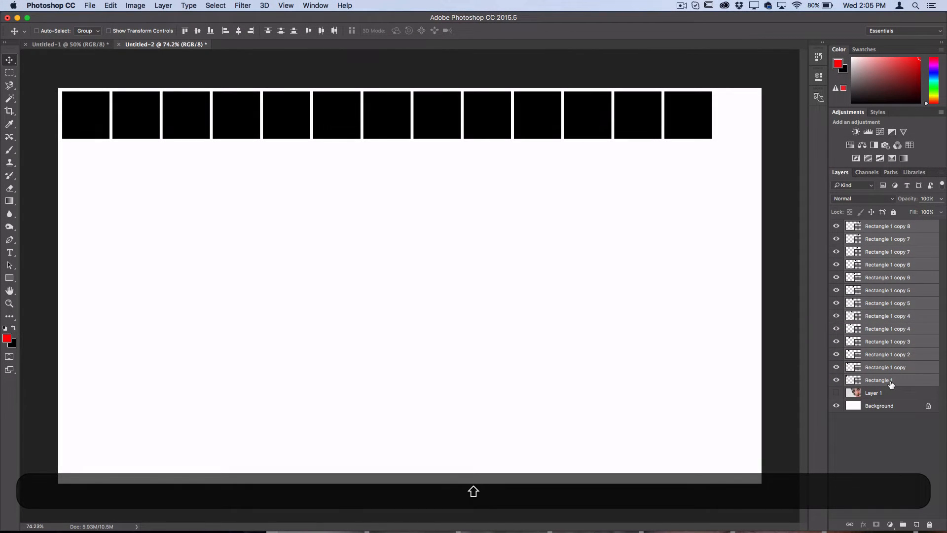
Duplicate the row of square layers and move copies down to make seven rows
key(cmd+j)
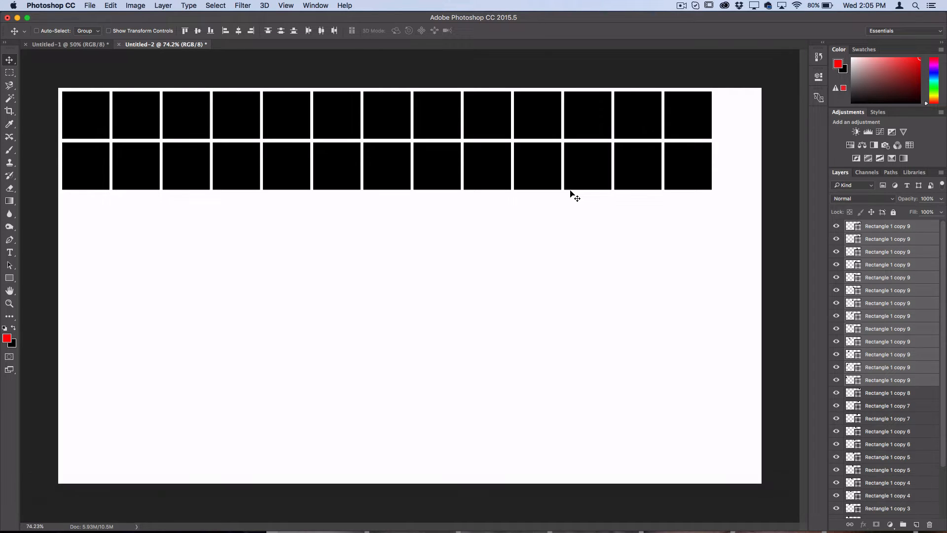
key(cmd+j)
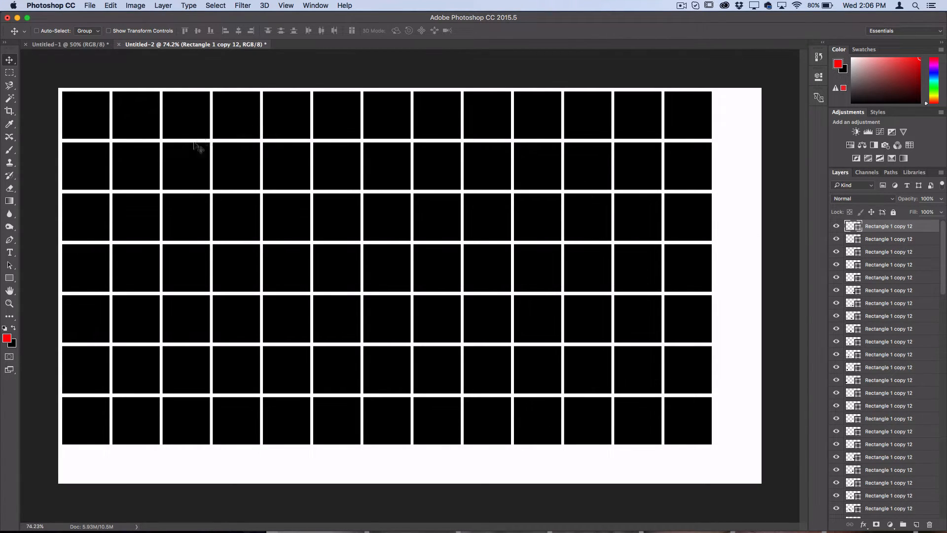
mouse_move(374, 230)
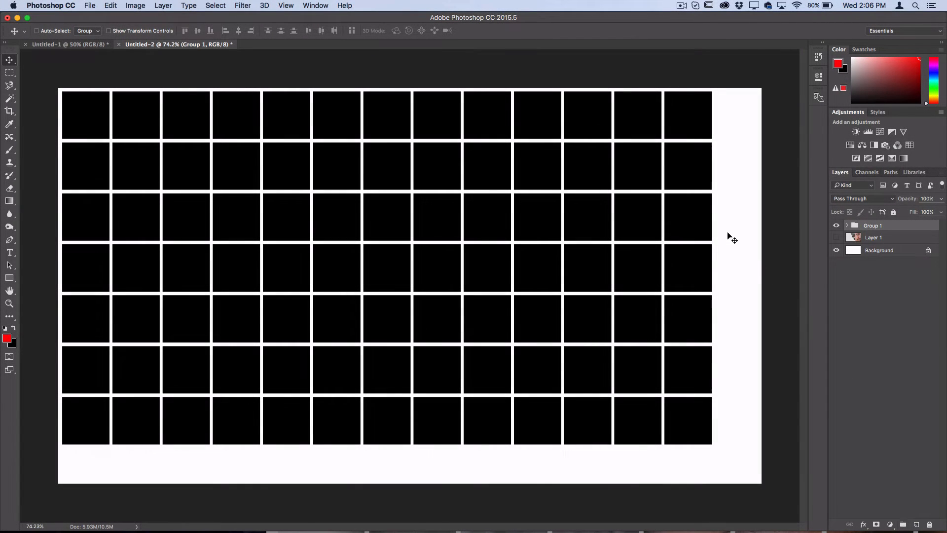
Free-transform the grouped grid with Cmd+T and scale it to fill the canvas
key(cmd+t)
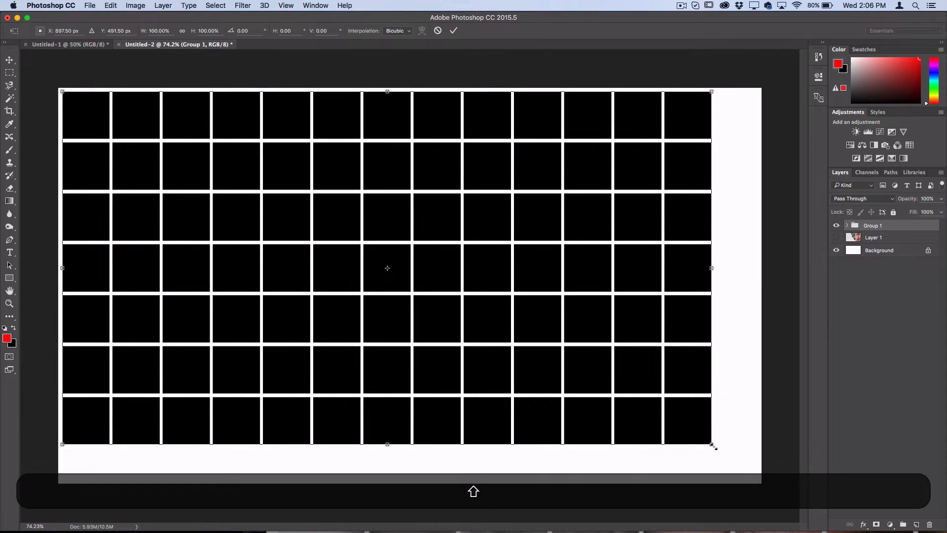
drag(714, 446, 756, 469)
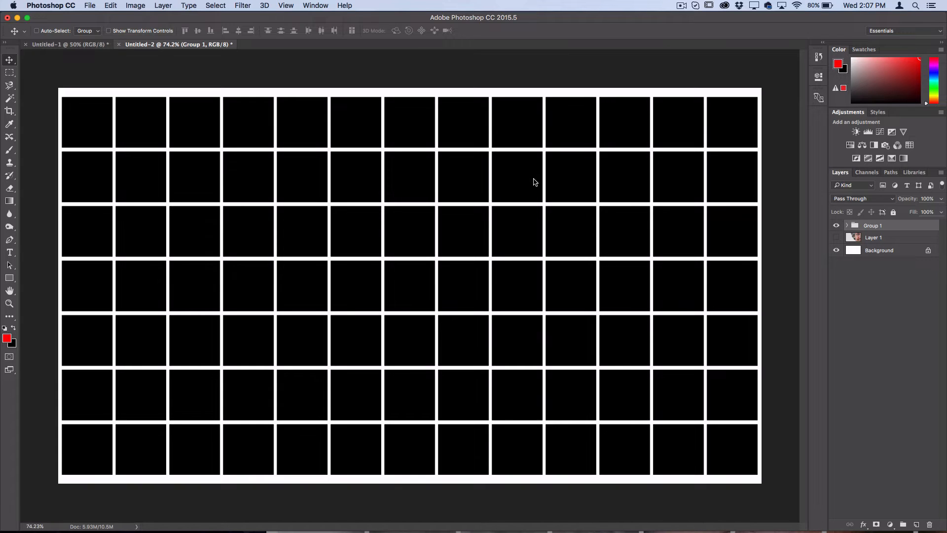
mouse_move(669, 524)
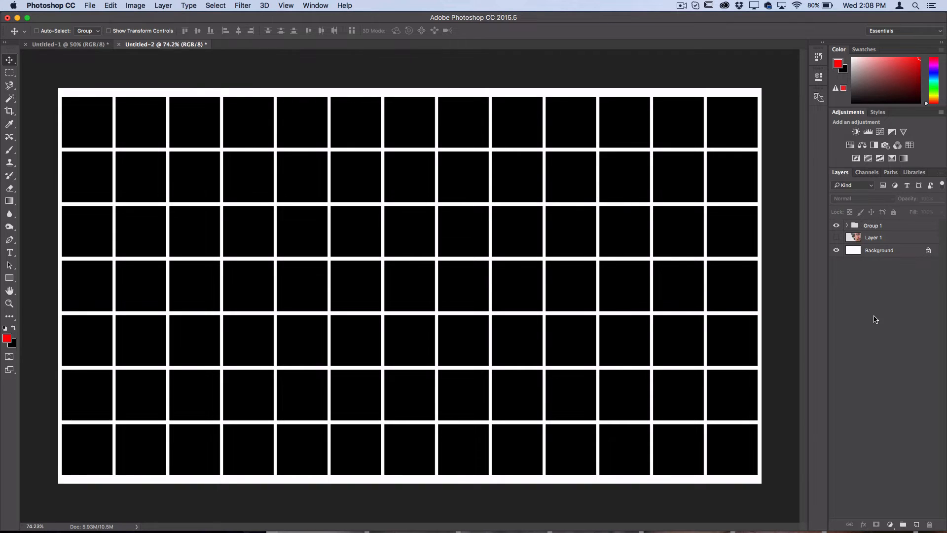
Add a white (ffffff) Solid Color fill layer just above the background layer
click(879, 250)
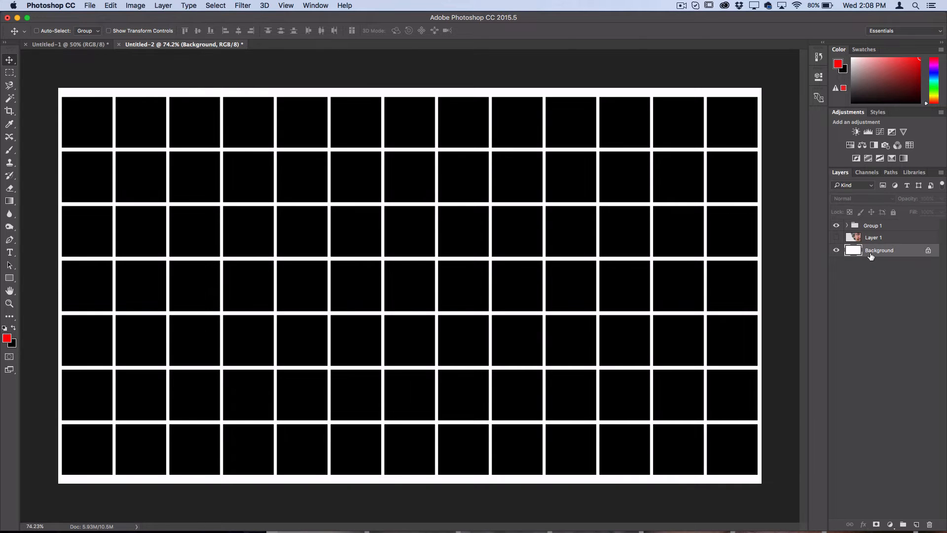
mouse_move(879, 250)
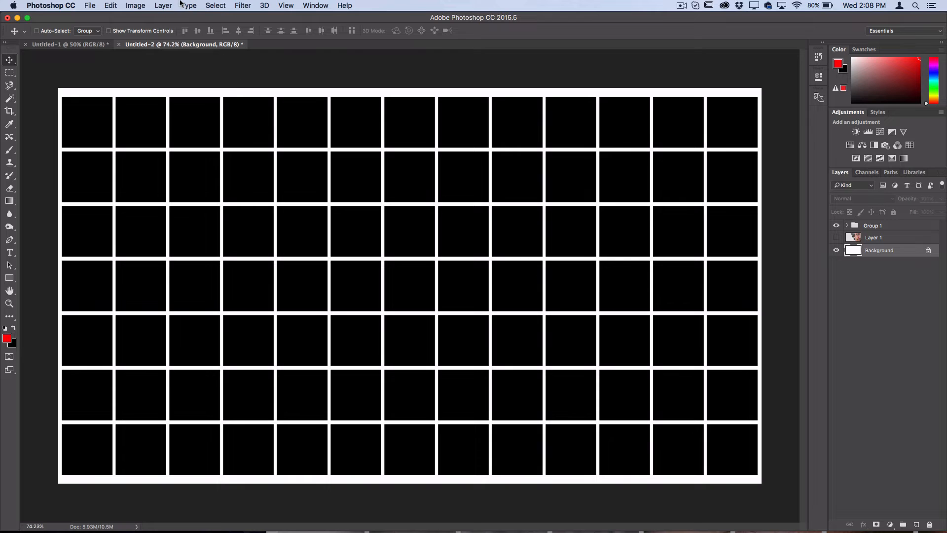
click(162, 6)
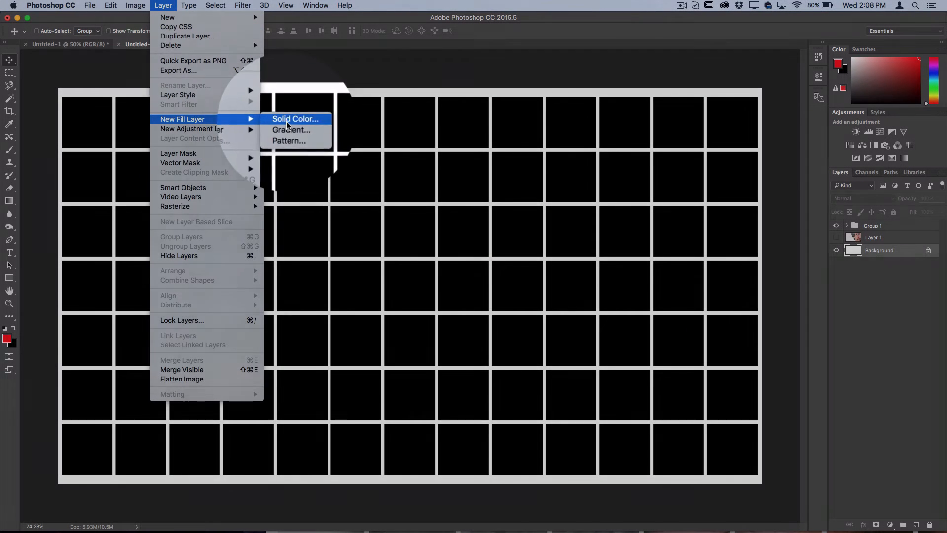
click(294, 119)
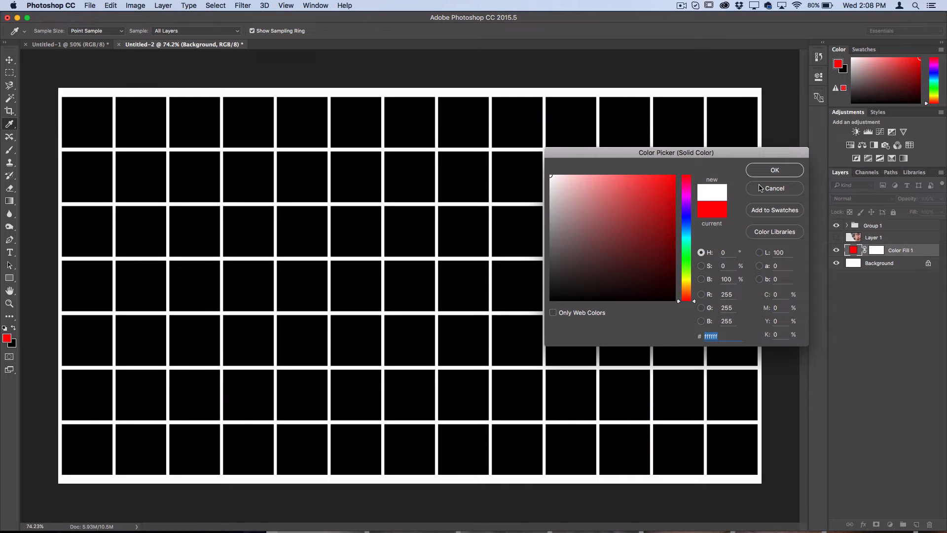
click(774, 170)
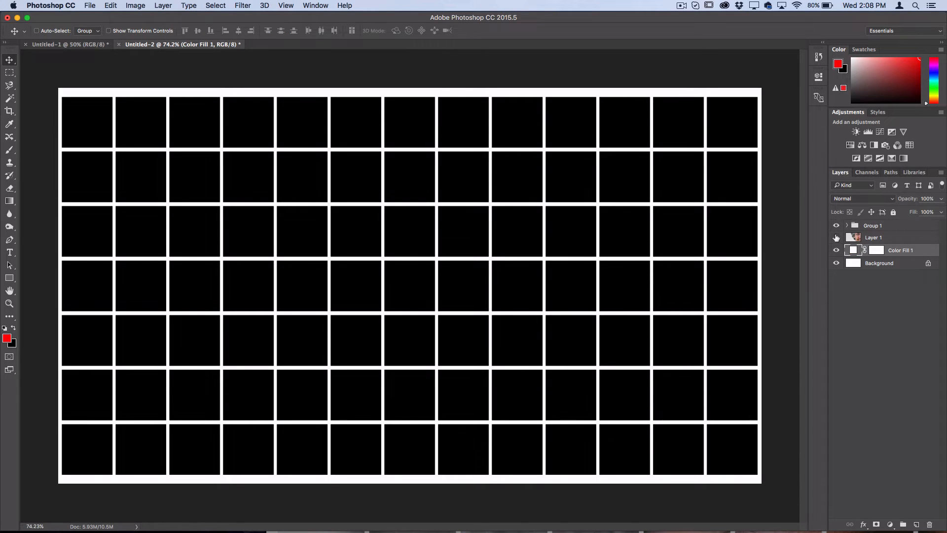
Show Layer 1 above Group 1 and clip it into the grid as a clipping mask
click(836, 237)
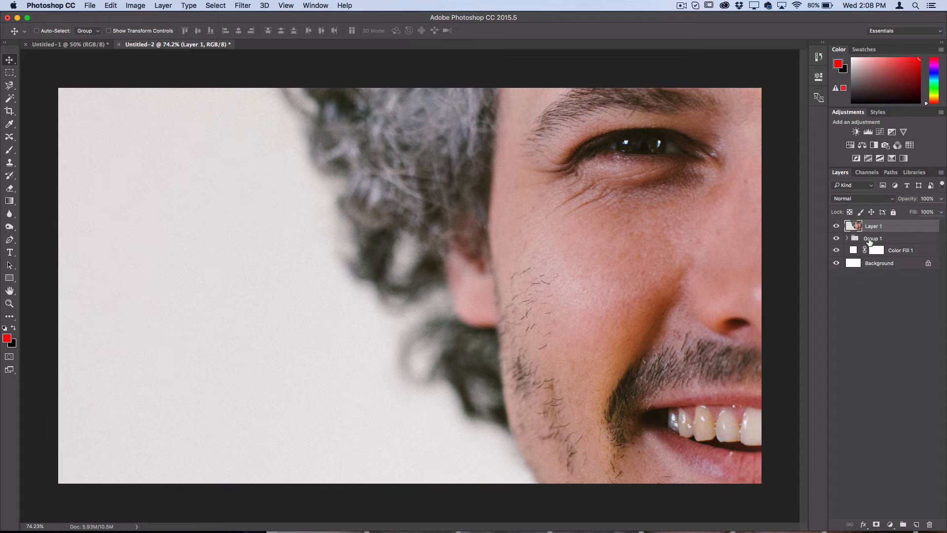
click(837, 226)
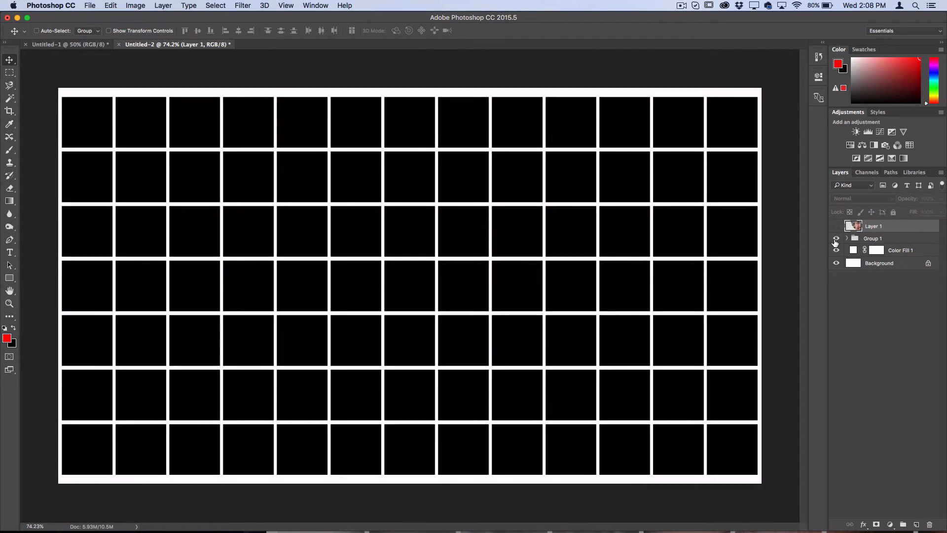
click(836, 226)
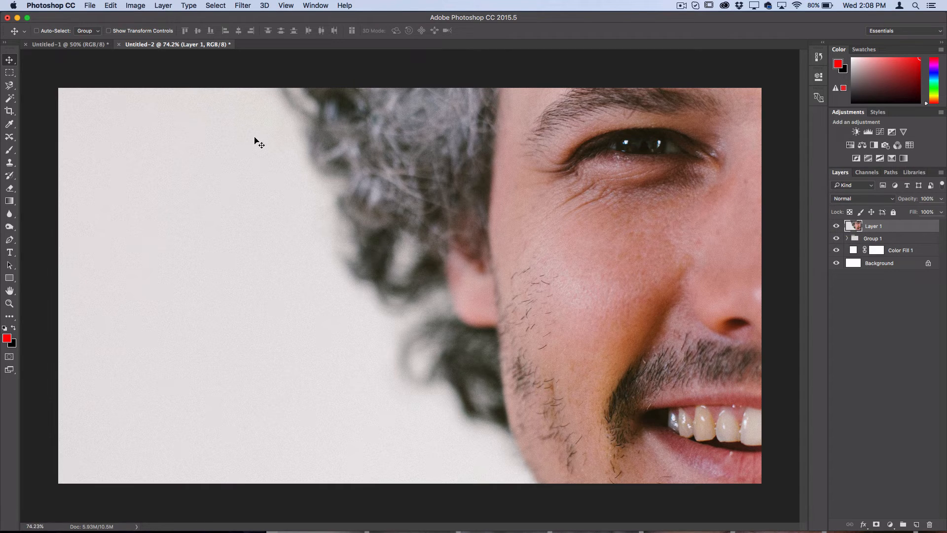
click(162, 6)
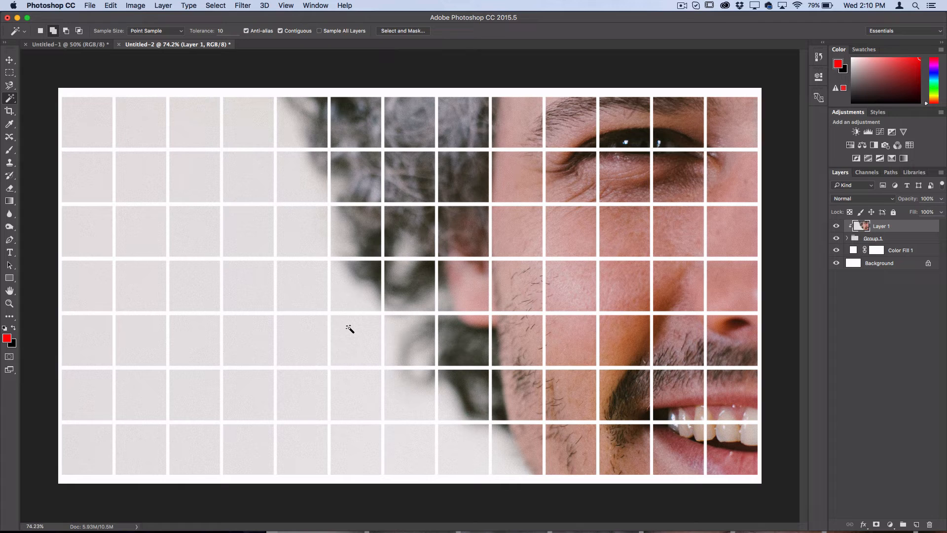
mouse_move(420, 355)
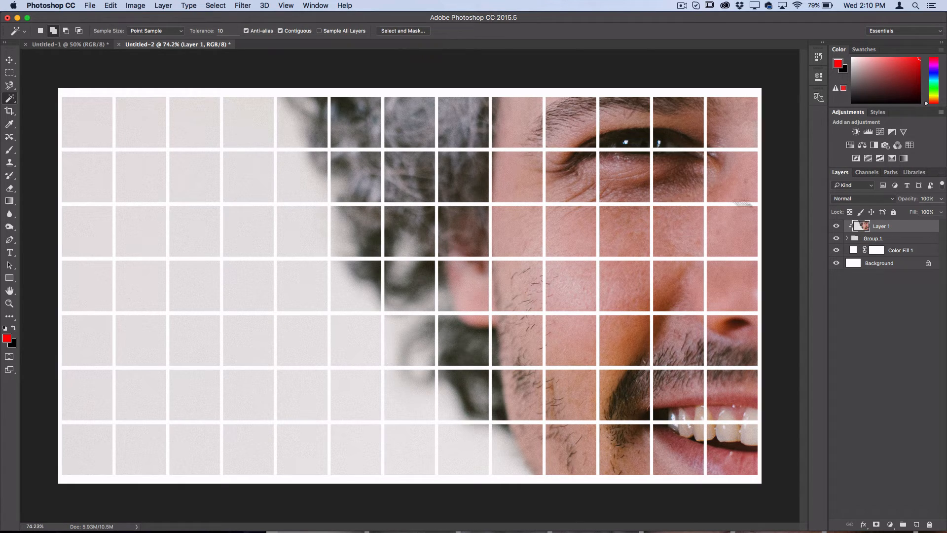
Convert Group 1 to a smart object and Magic Wand-select several scattered squares
click(874, 237)
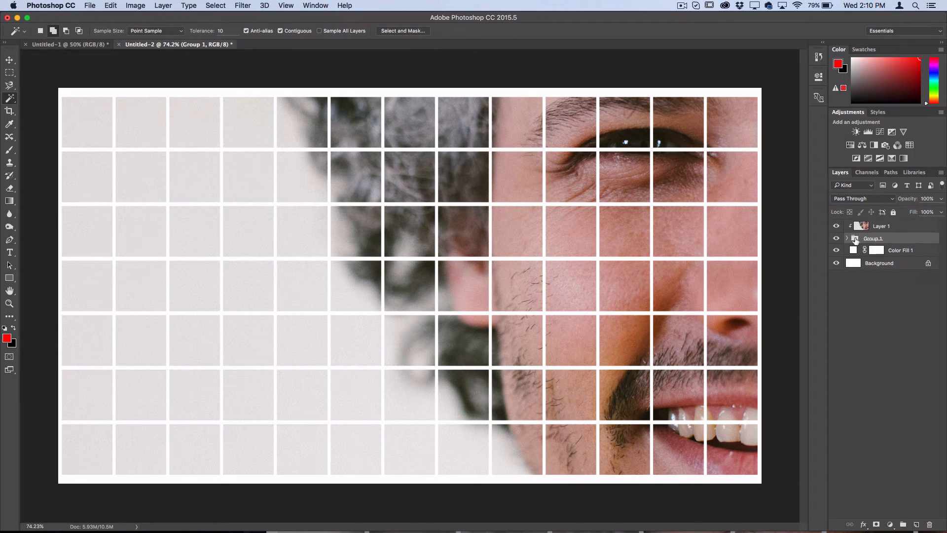
right_click(873, 238)
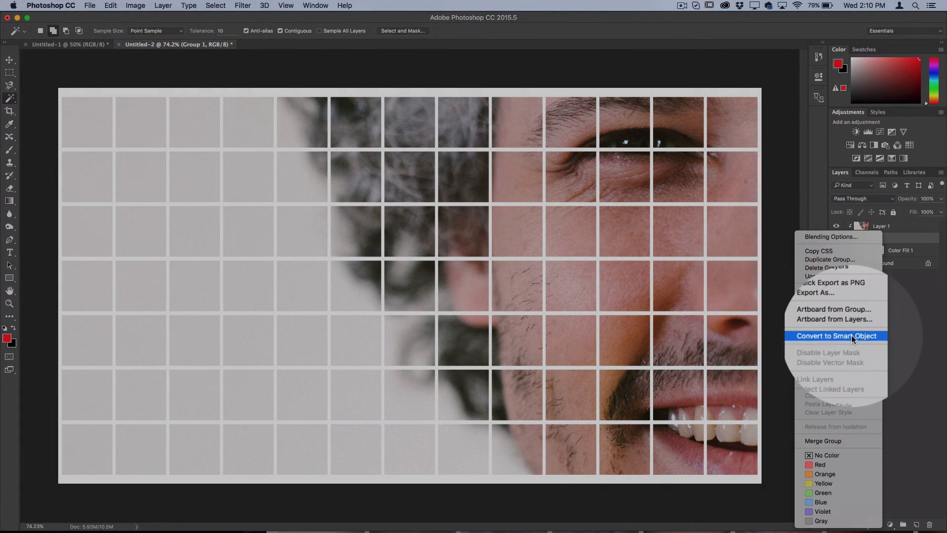
click(835, 336)
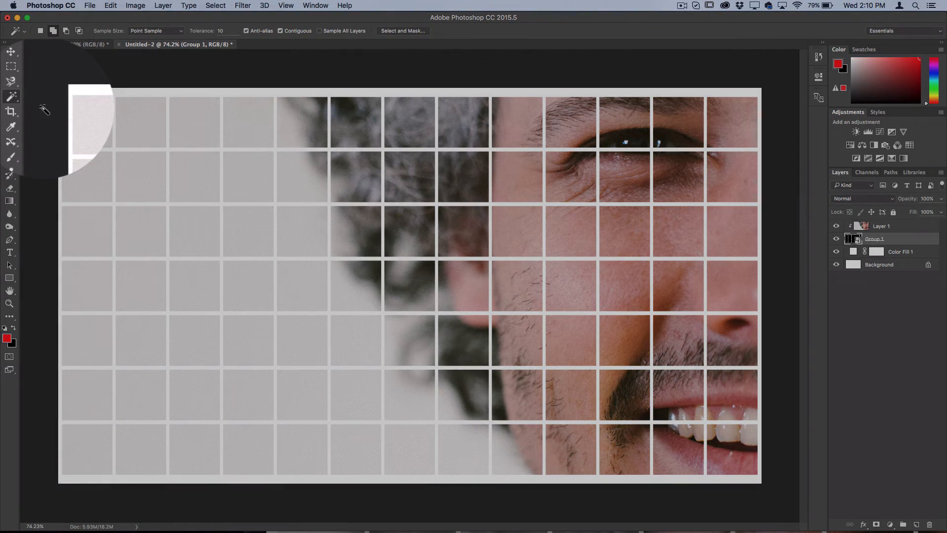
click(62, 36)
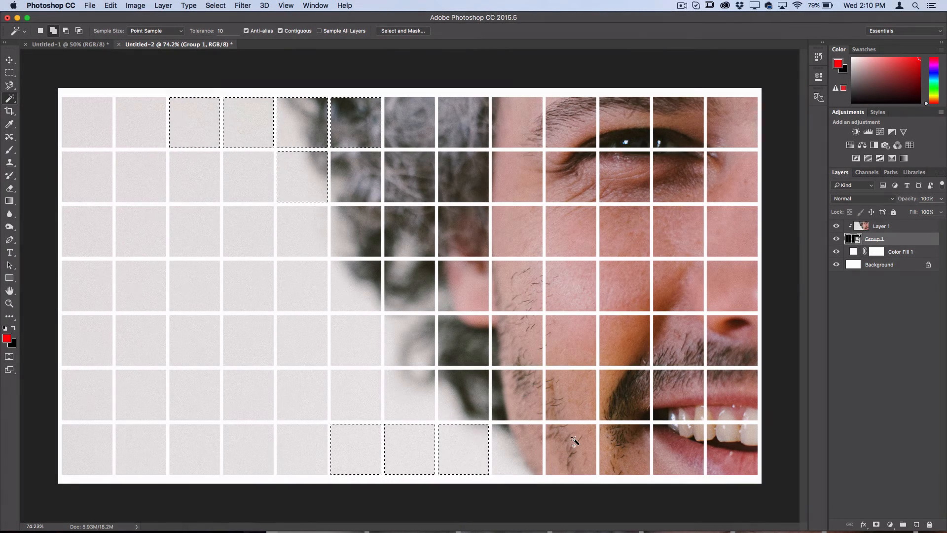
click(516, 285)
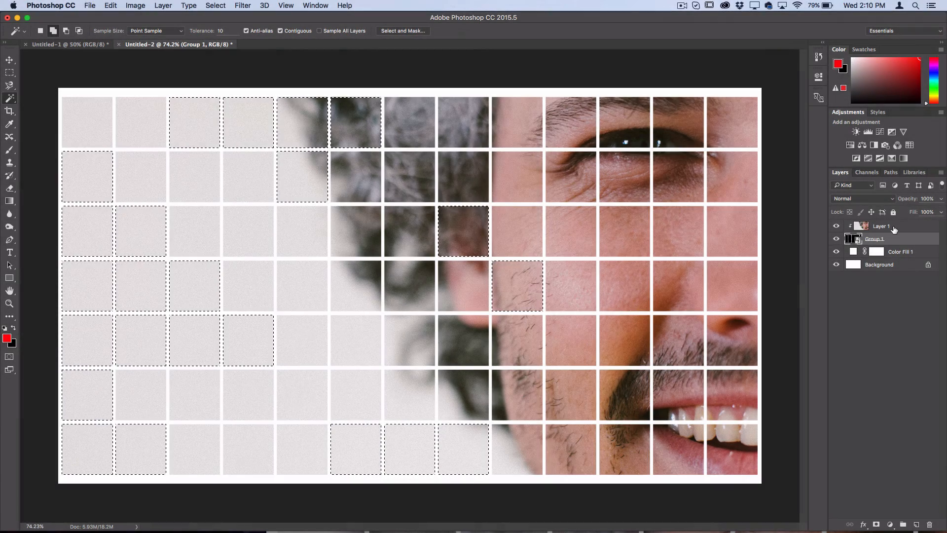
Add a new empty layer above Layer 1 and clip it into the grid group
click(882, 226)
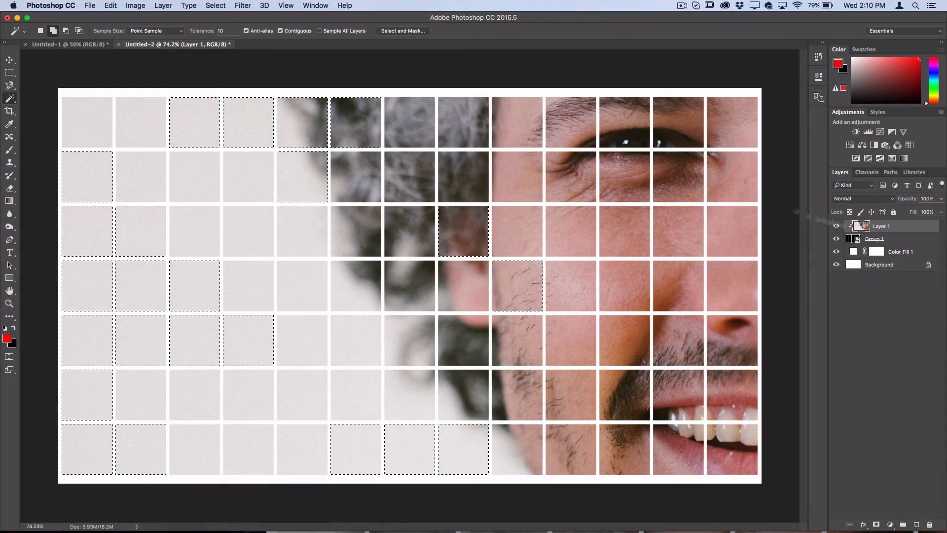
click(161, 5)
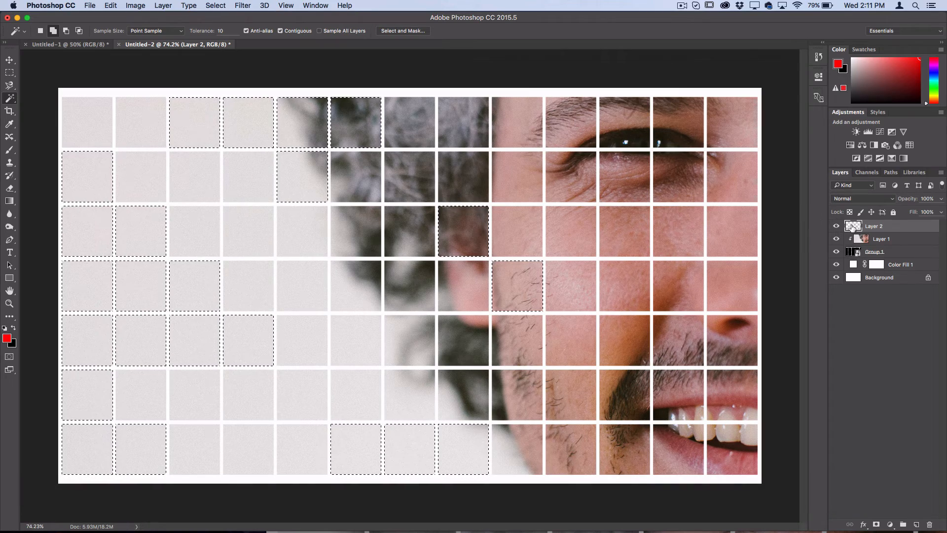
click(135, 5)
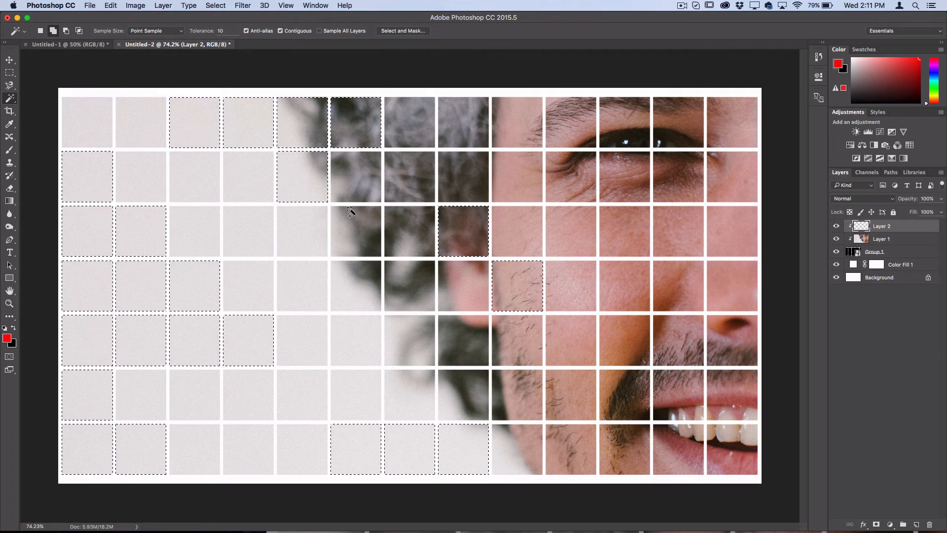
Fill the selected squares with White on the new clipped layer
click(10, 73)
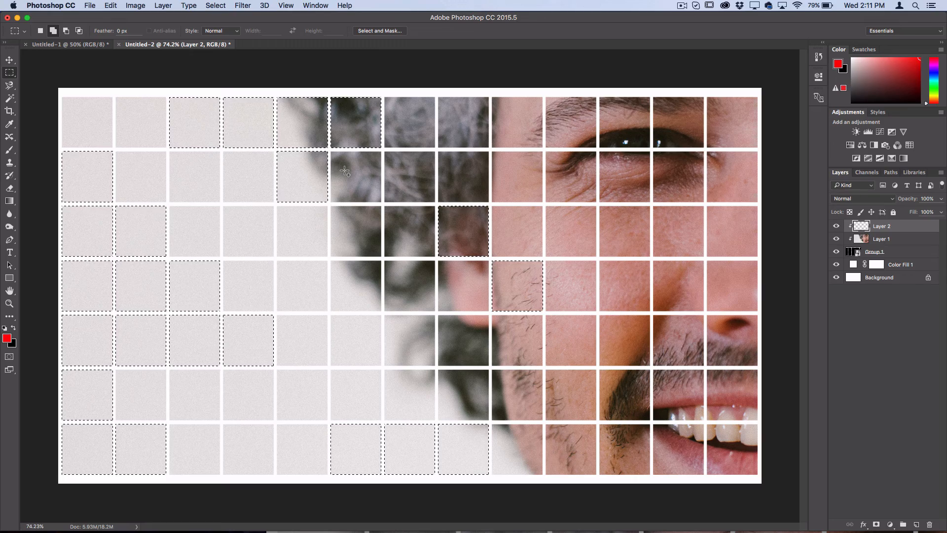
key(shift+f5)
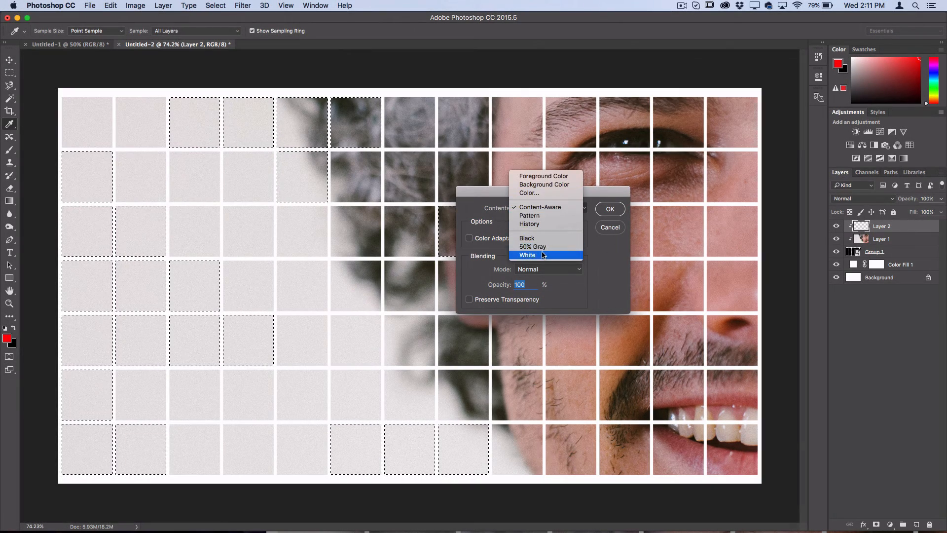
click(527, 255)
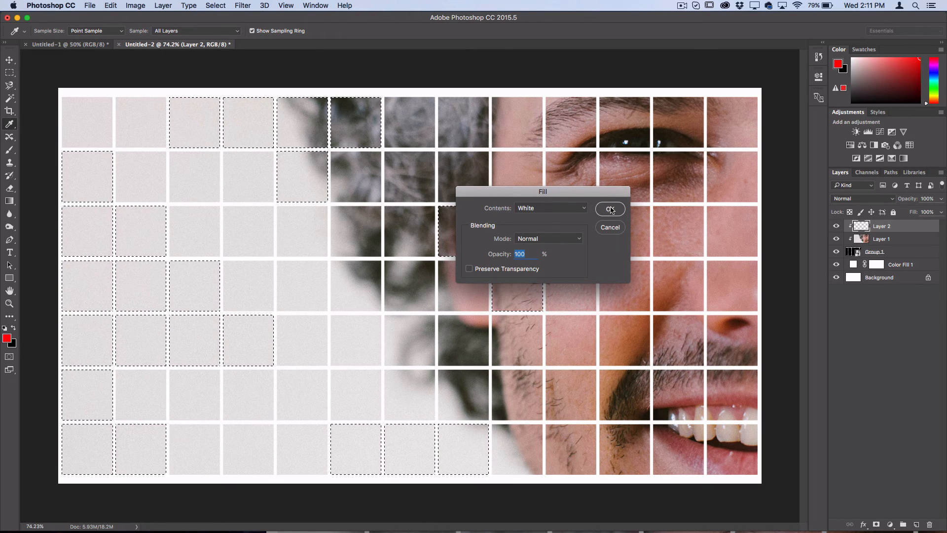
click(609, 209)
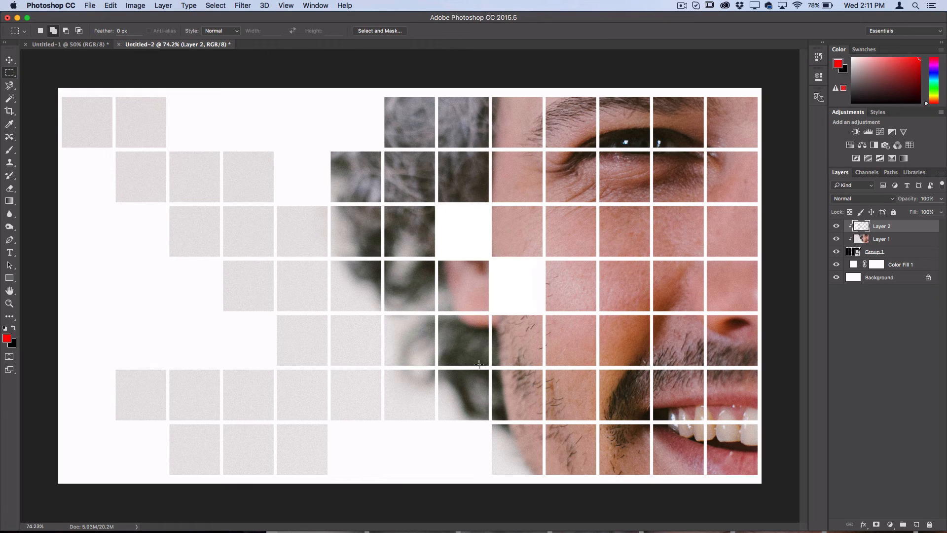
mouse_move(604, 355)
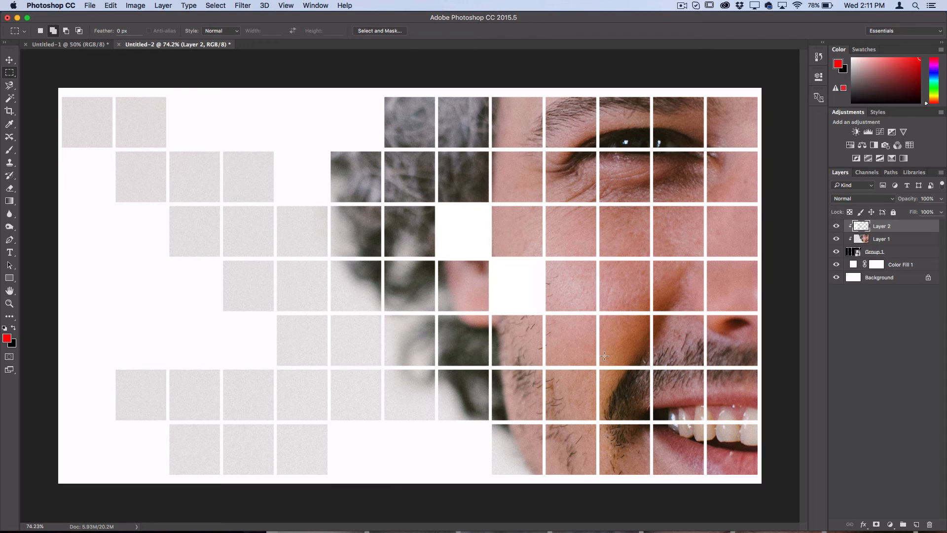
Magic Wand-select a square on Group 1 and add a new layer above the white-out layer
click(874, 251)
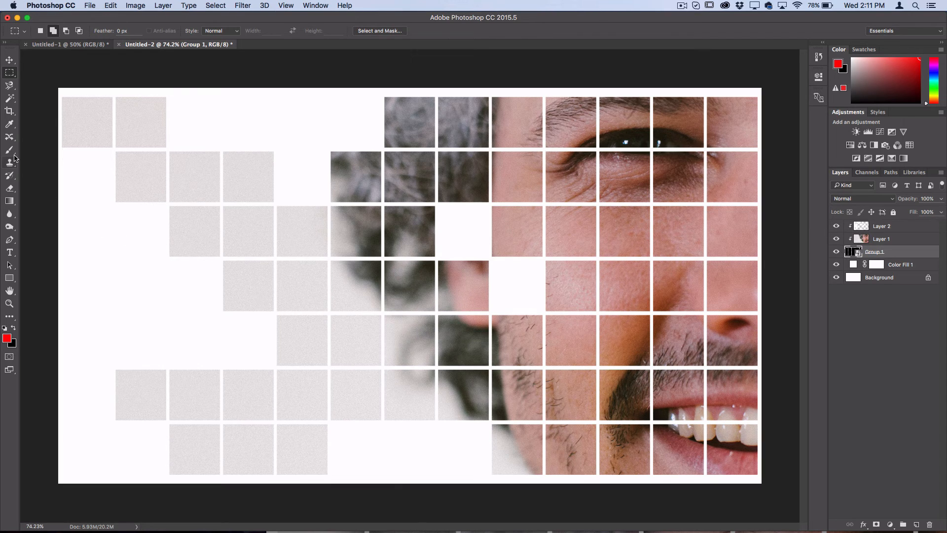
click(9, 85)
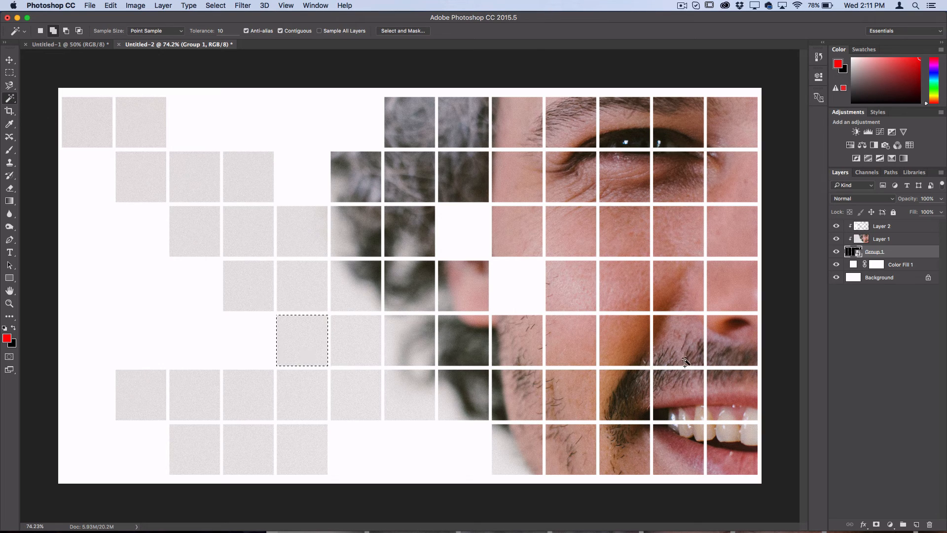
click(882, 225)
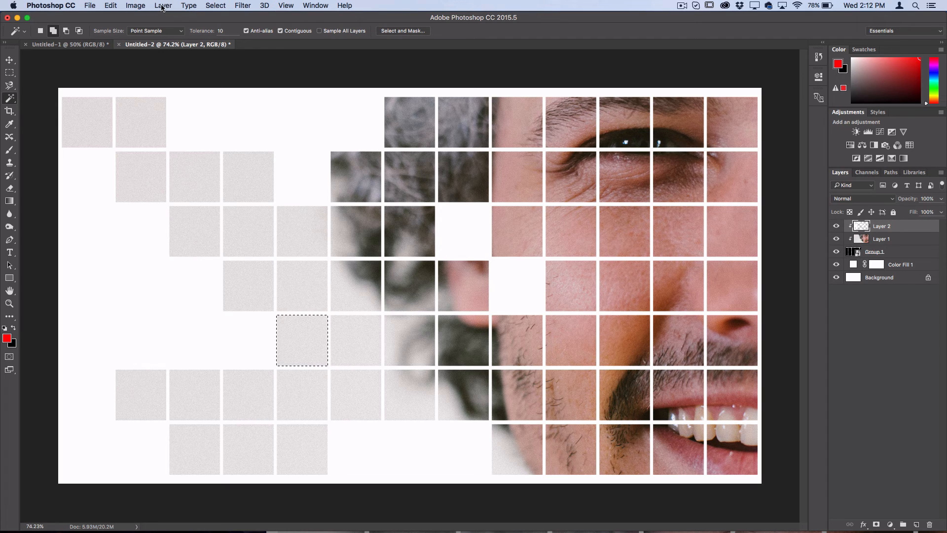
click(163, 5)
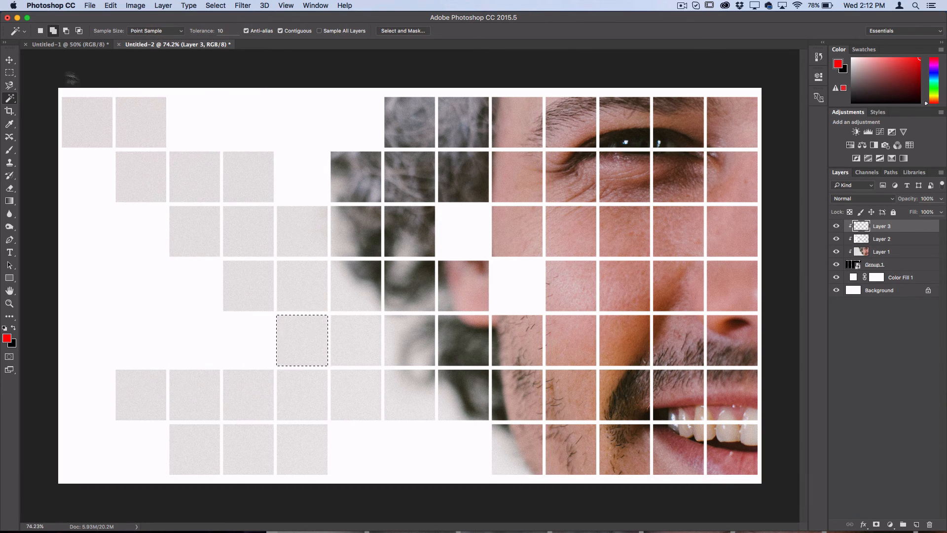
click(10, 73)
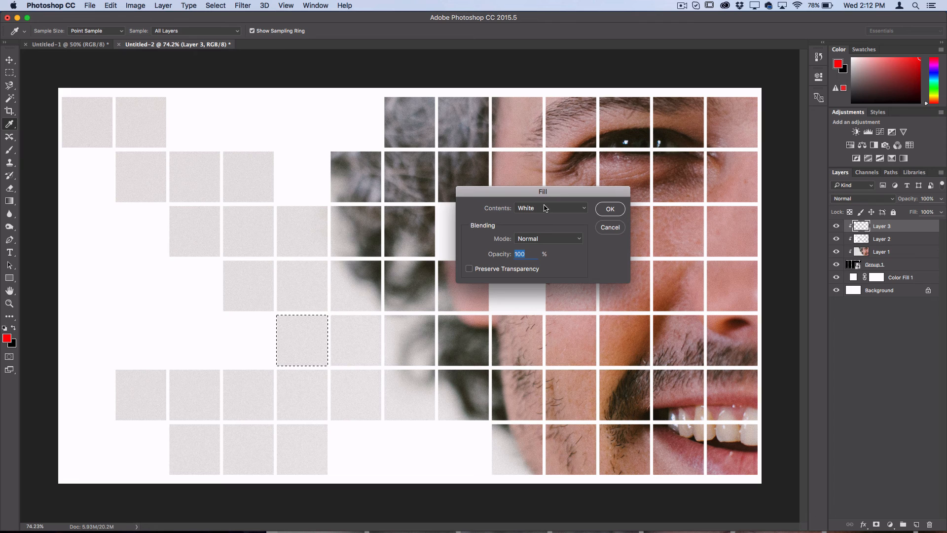
Fill the selected square with the custom bright red colour ff0048
click(549, 207)
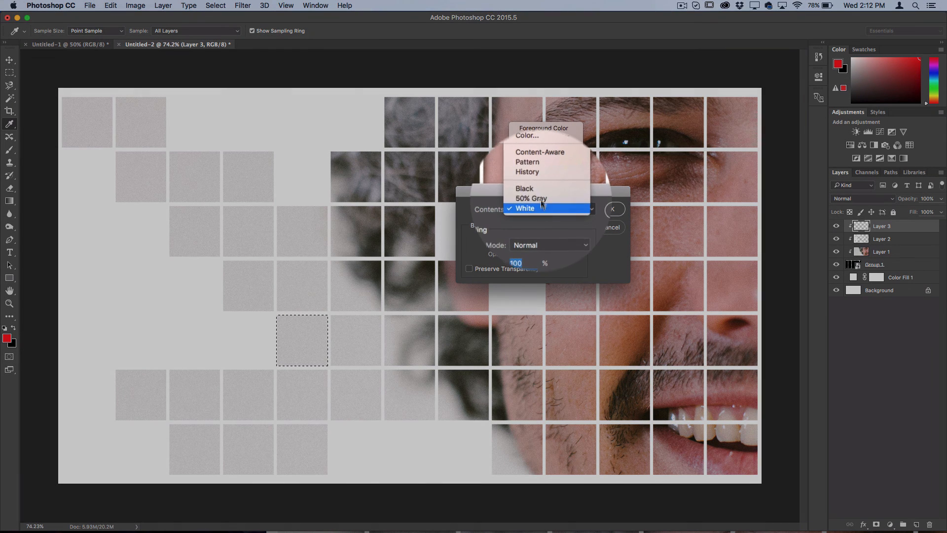
click(527, 134)
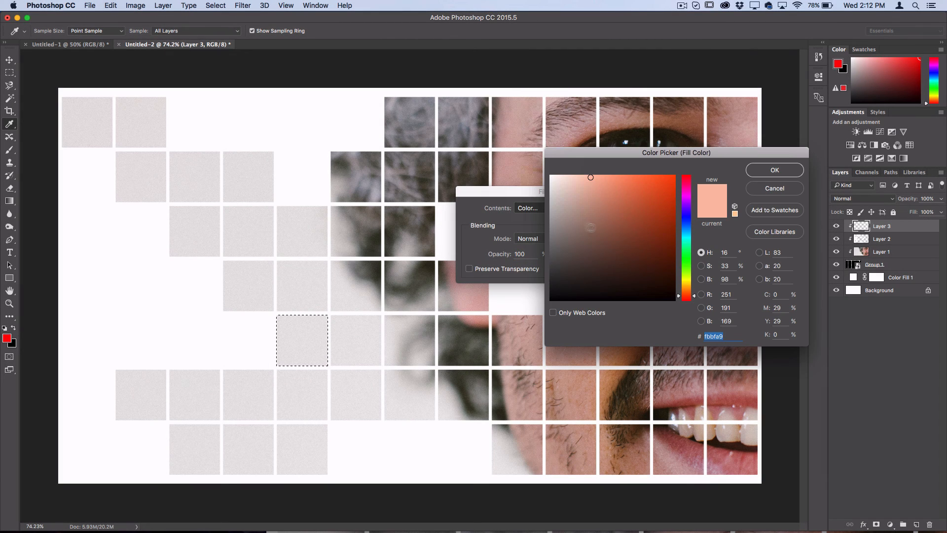
click(686, 181)
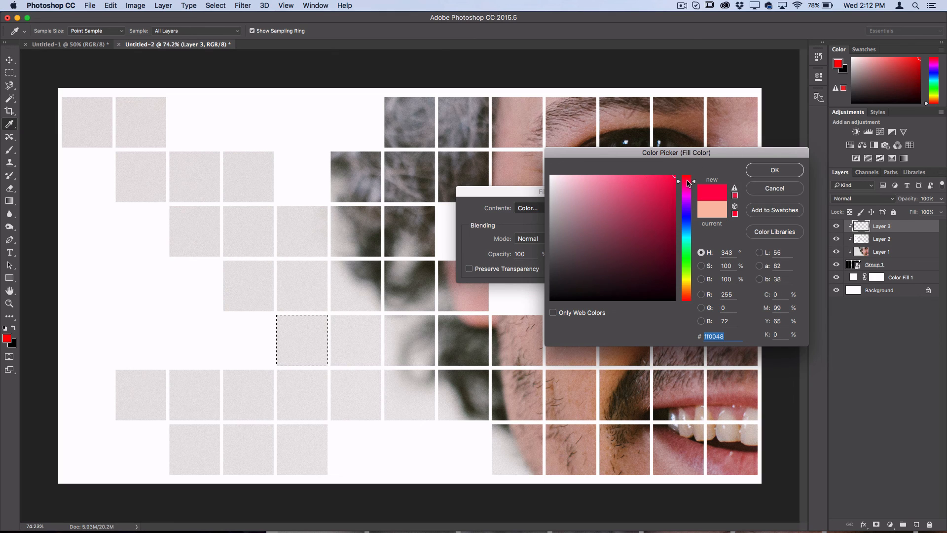
click(774, 170)
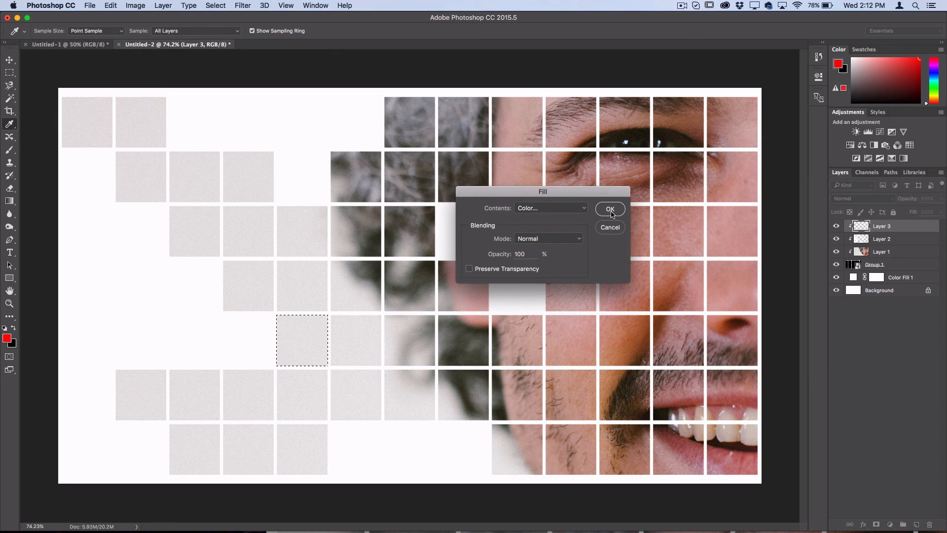
click(610, 209)
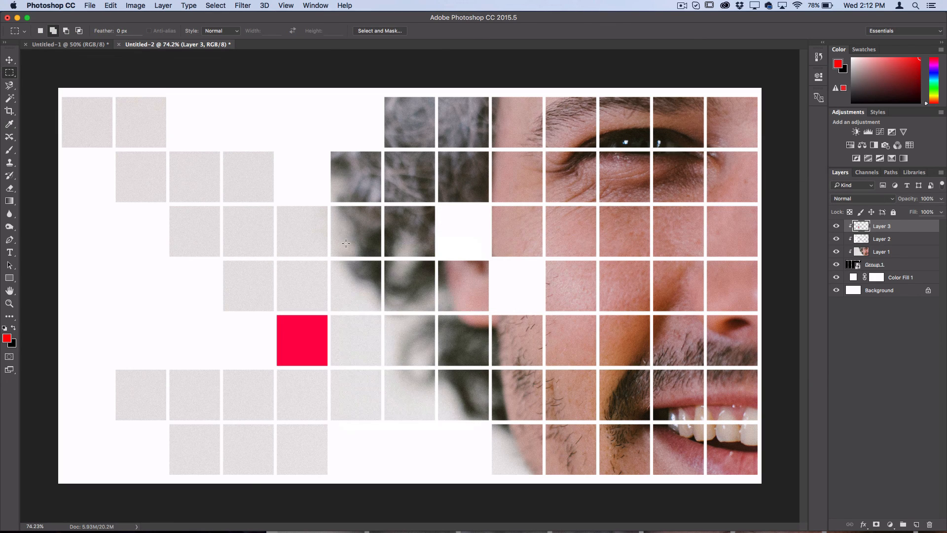